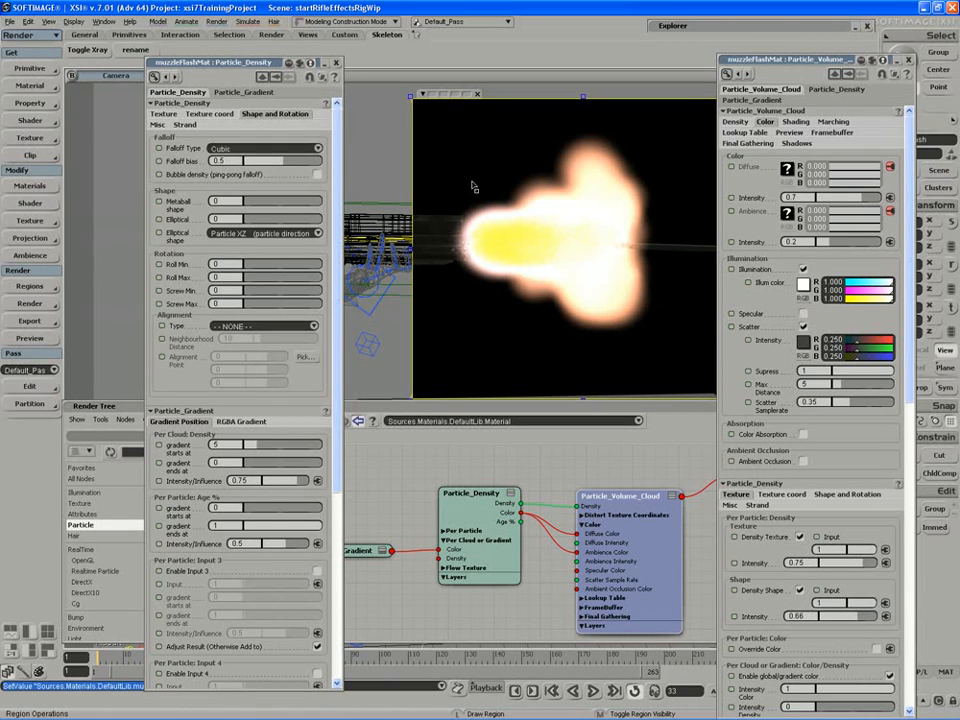
{"action": "mouse_move", "coordinate": [584, 240]}
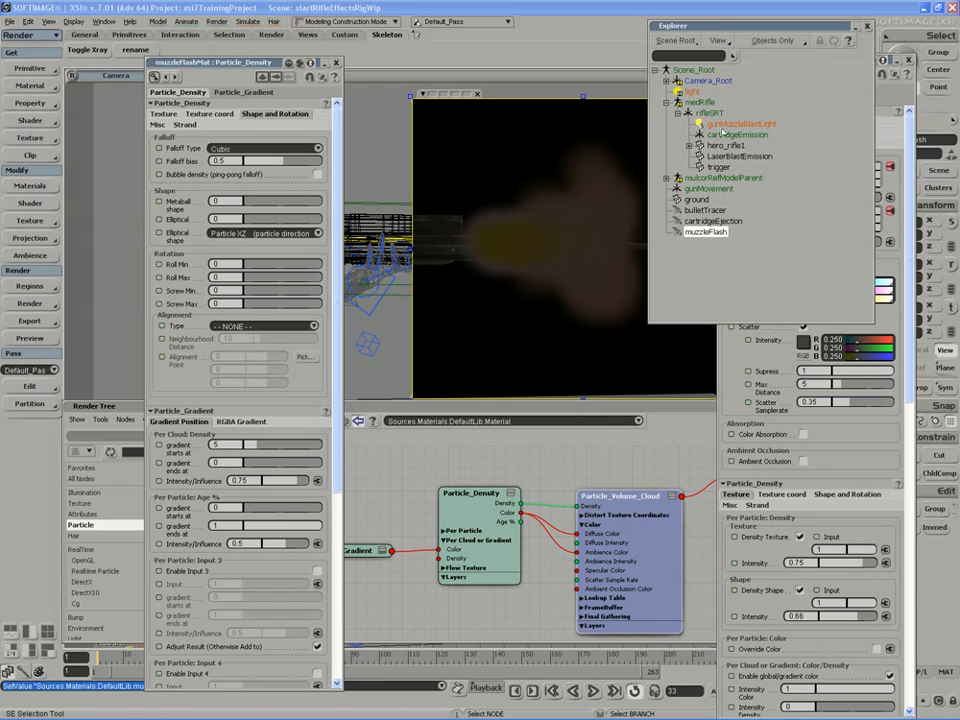
Step: Select the muzzle flash light under the rifle hierarchy to edit its properties
{"action": "left_click", "coordinate": [736, 124]}
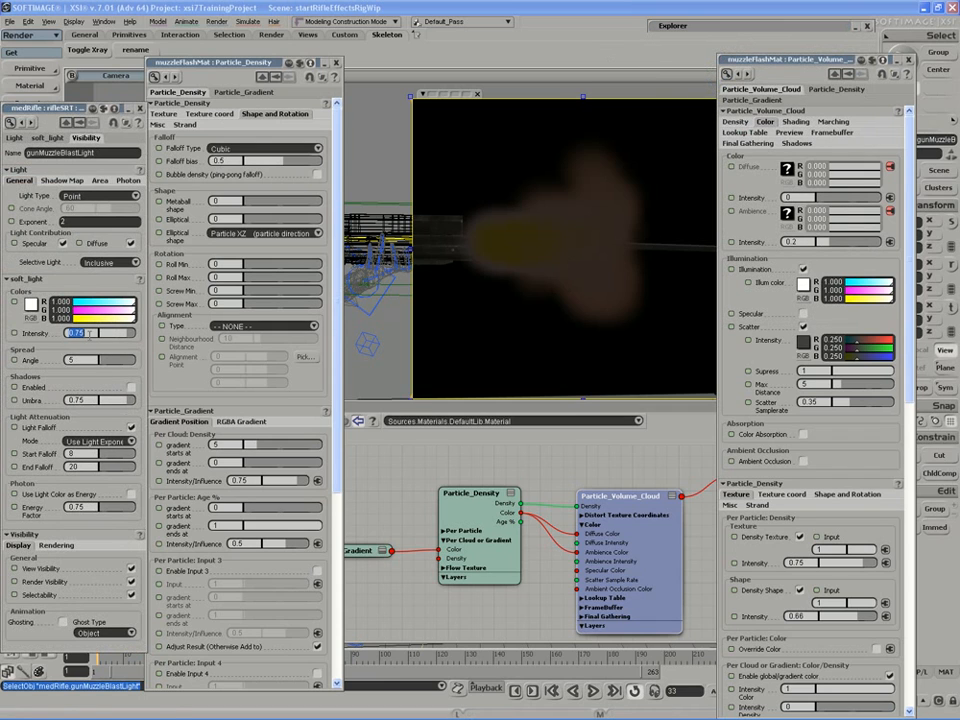
Step: Render a region over the firing character and show the volume cloud's Density settings
{"action": "left_click", "coordinate": [78, 332]}
{"action": "type", "text": "1"}
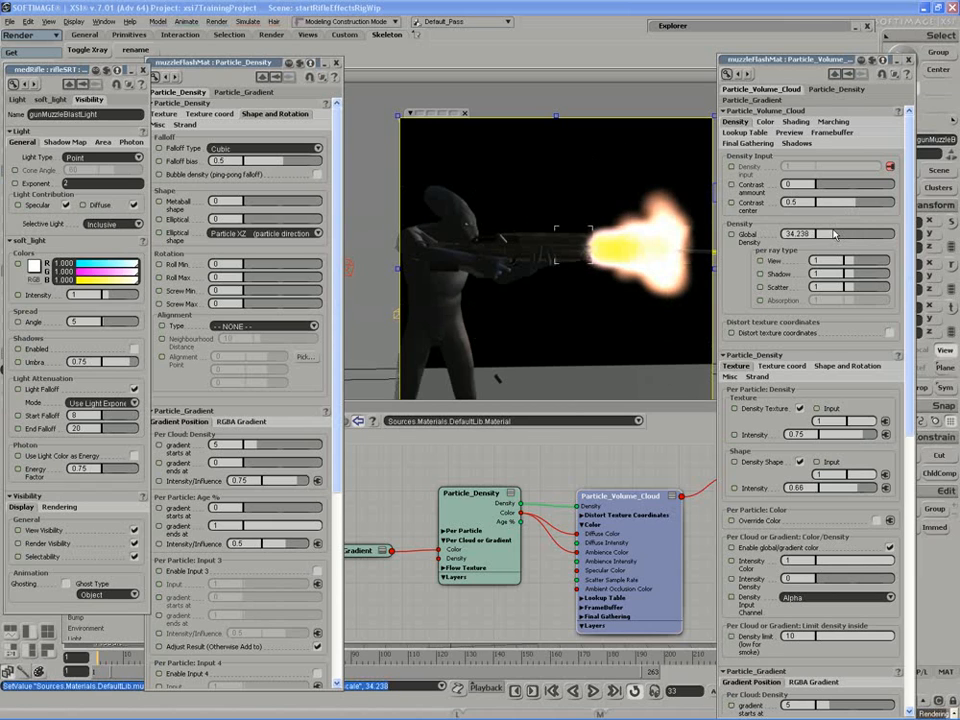
Step: Lower the Particle_Volume_Cloud global density from about 24 to about 7
{"action": "left_click_drag", "start_coordinate": [840, 232], "coordinate": [824, 232]}
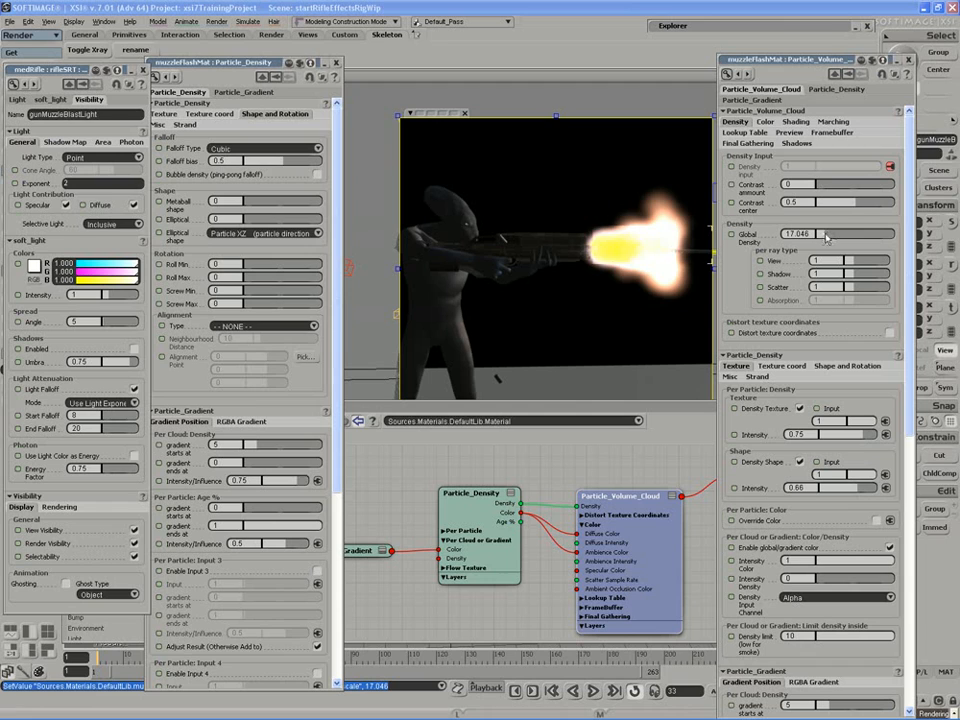
{"action": "left_click_drag", "start_coordinate": [840, 234], "coordinate": [820, 234]}
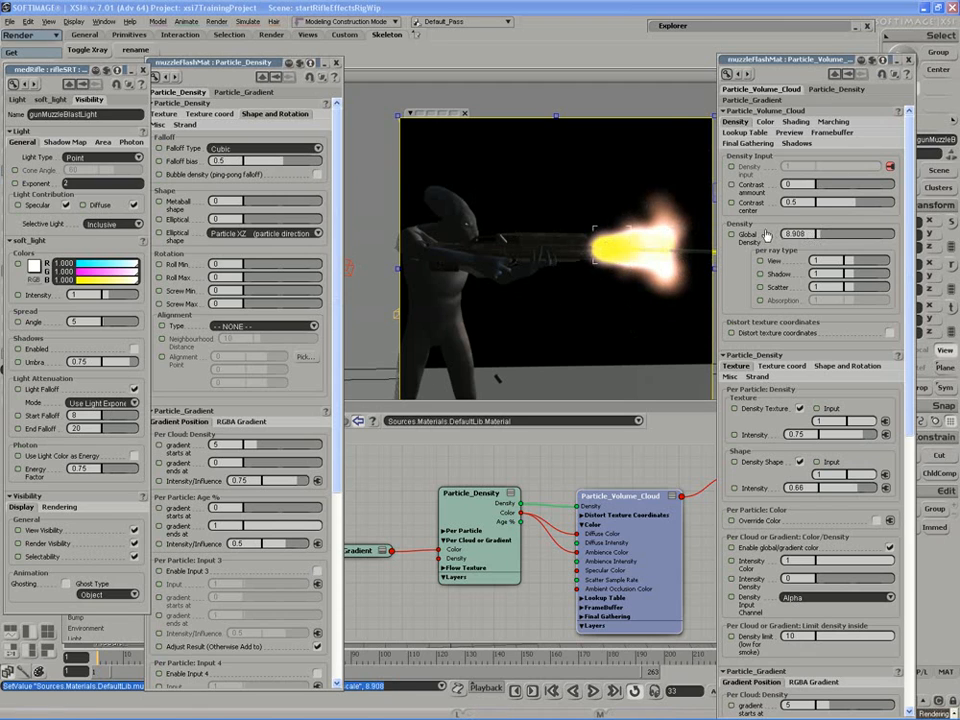
{"action": "left_click_drag", "start_coordinate": [840, 232], "coordinate": [820, 232]}
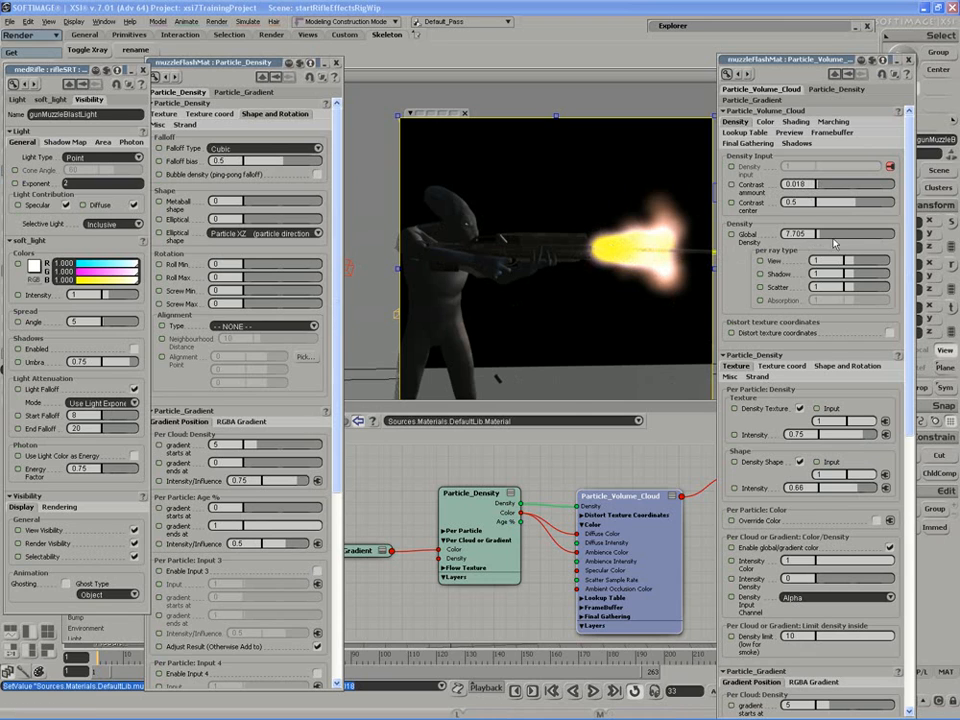
Step: Re-render the muzzle region with the Particle_Density shape settings showing a stretched yellow core
{"action": "left_click", "coordinate": [836, 232]}
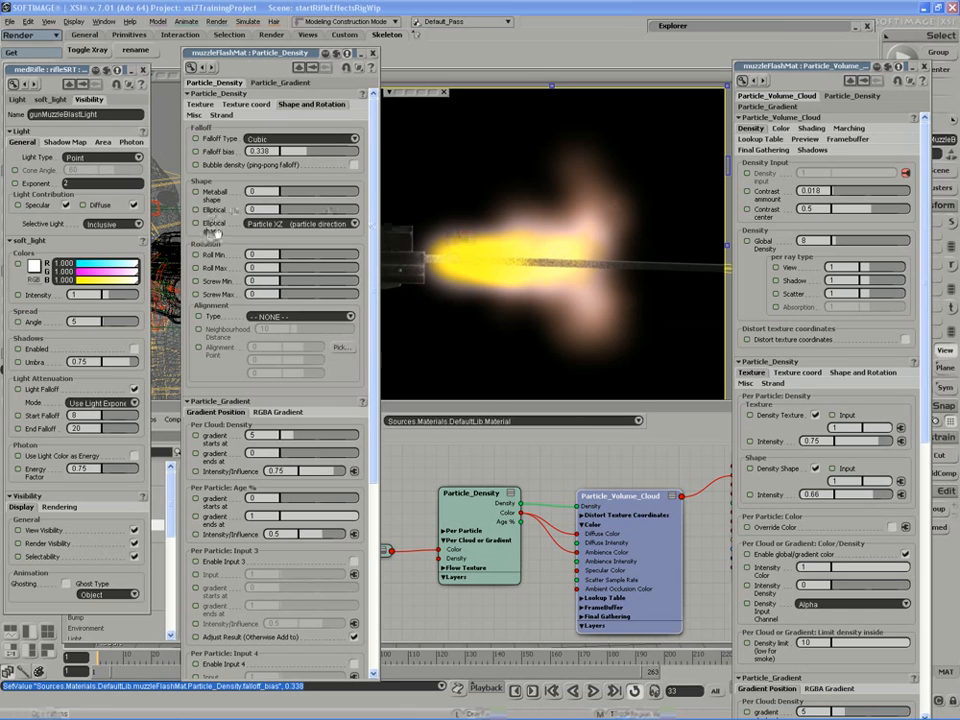
Step: Align the Particle_Density shapes along particle velocity so the flash streaks out slimmer
{"action": "left_click", "coordinate": [304, 224]}
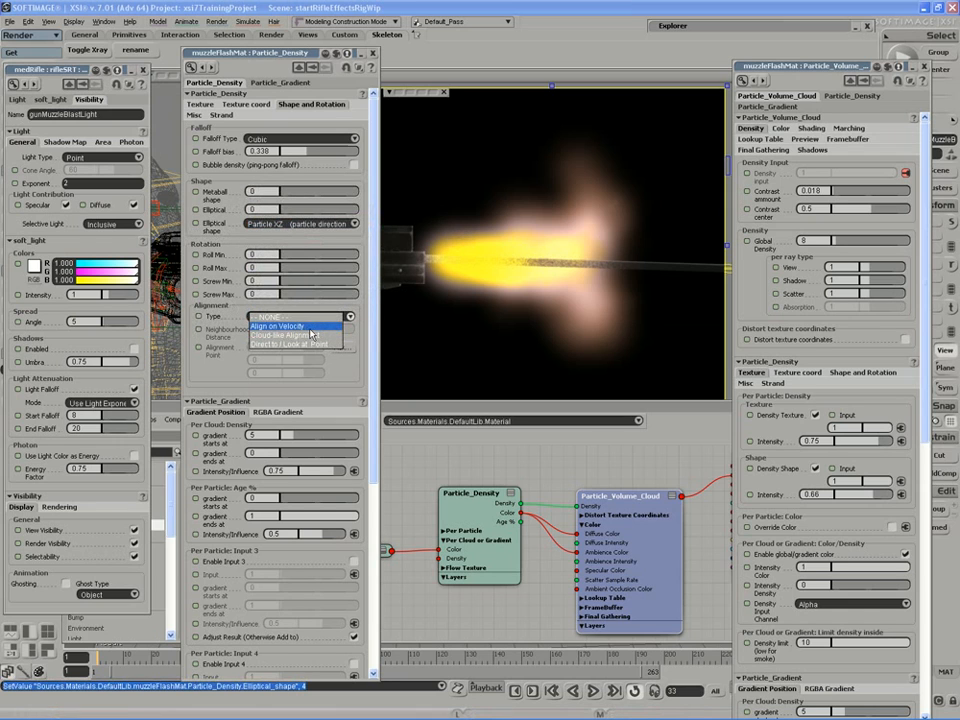
{"action": "left_click", "coordinate": [280, 326]}
{"action": "type", "text": ".6"}
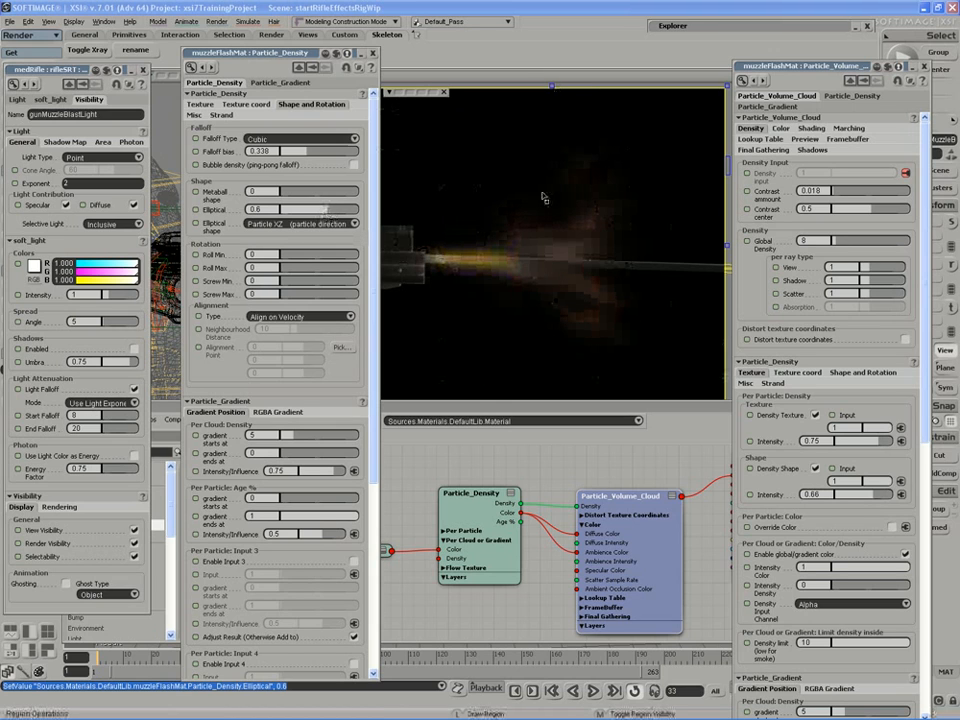
{"action": "left_click", "coordinate": [300, 152]}
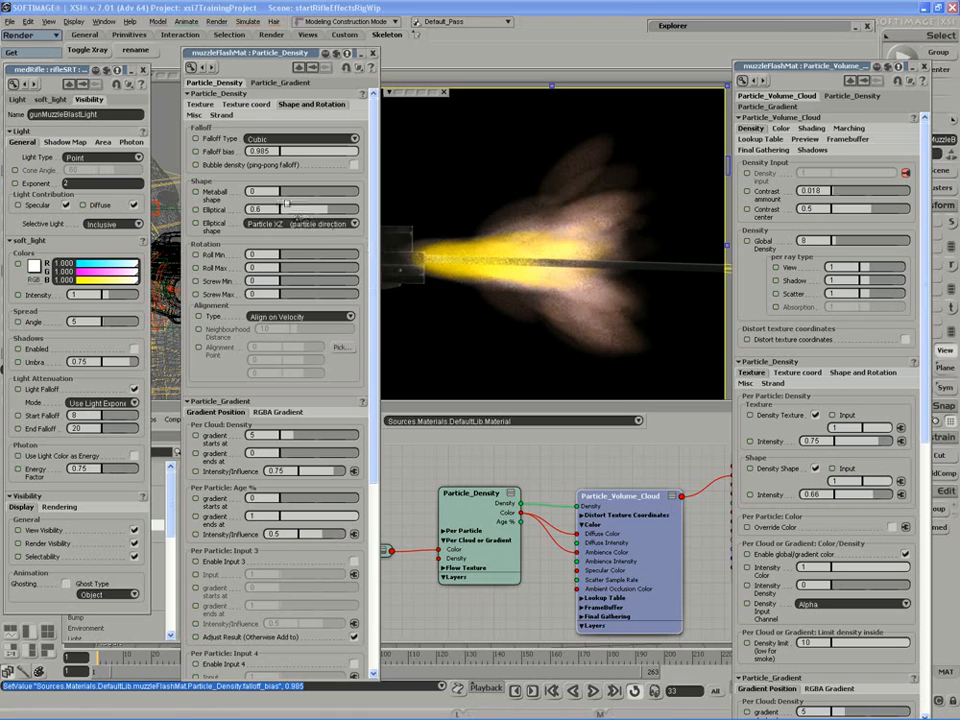
{"action": "left_click", "coordinate": [356, 224]}
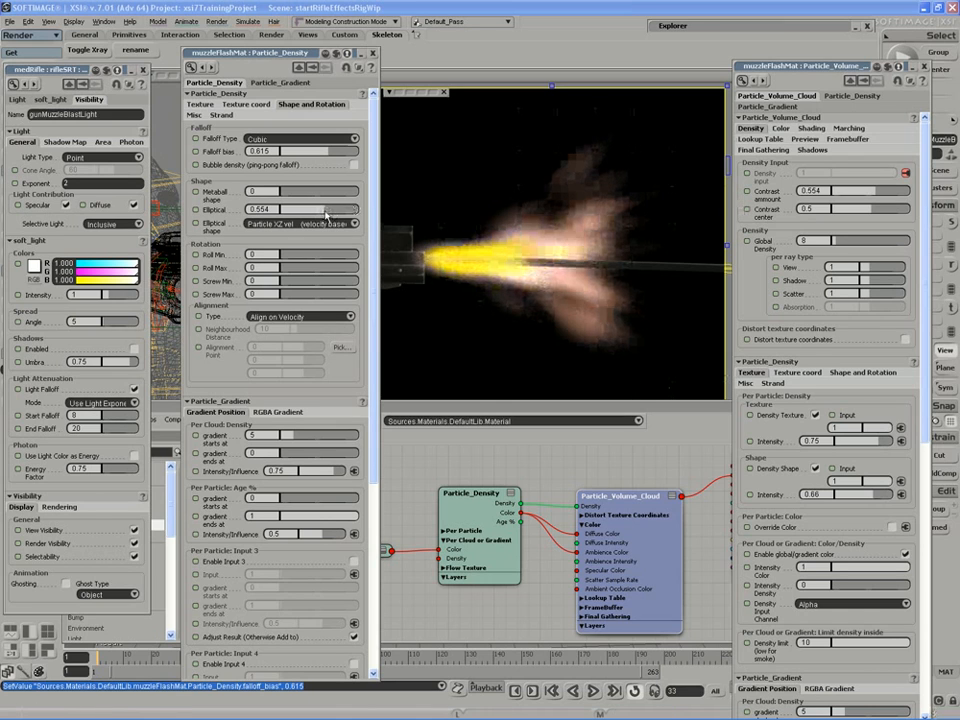
Step: Connect a Particle Gradient to Particle_Density and shift its RGBA gradient toward yellow-orange
{"action": "left_click", "coordinate": [850, 190]}
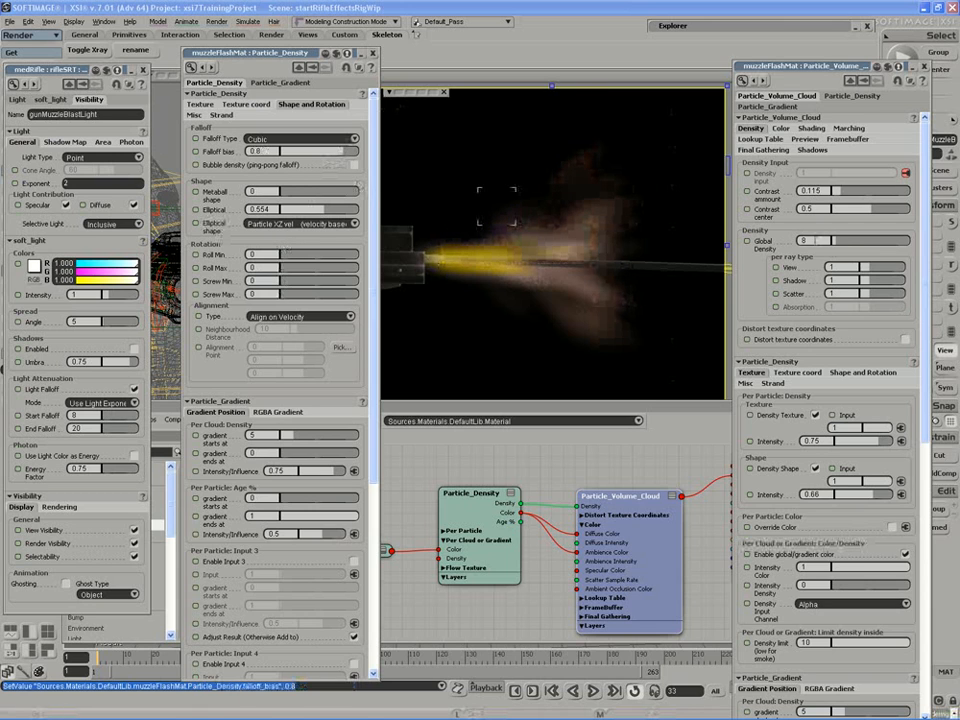
{"action": "left_click_drag", "start_coordinate": [810, 244], "coordinate": [838, 244]}
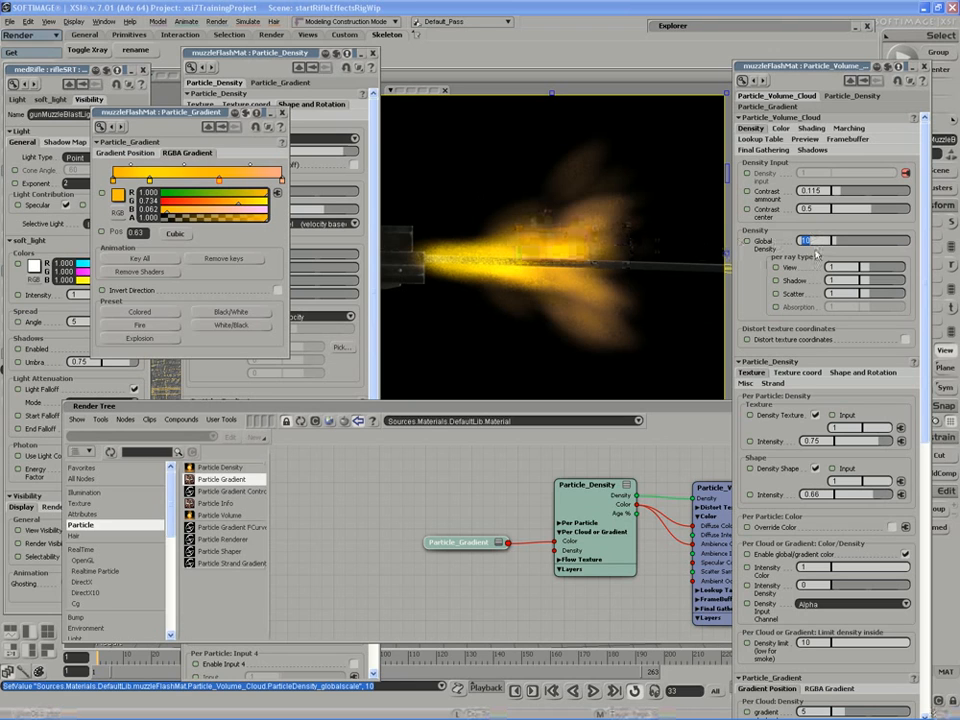
Step: Set the Particle_Volume_Cloud lookup Cell Size values to 13 and 5
{"action": "type", "text": "13"}
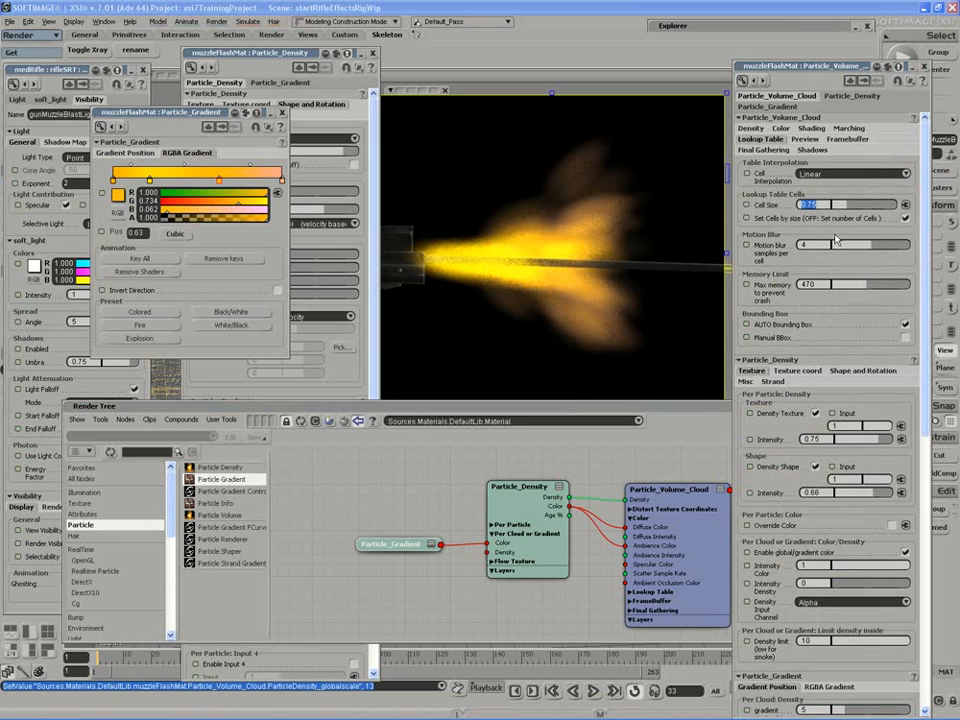
{"action": "type", "text": "5"}
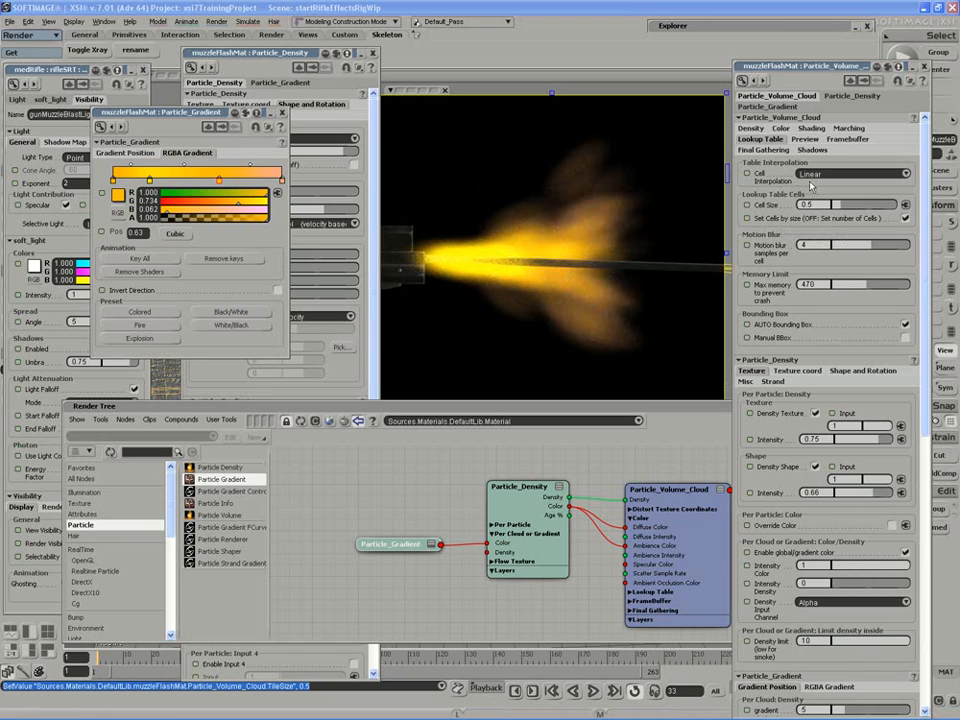
Step: Set the lookup table interpolation to Cubic for a softer cloud
{"action": "left_click", "coordinate": [850, 174]}
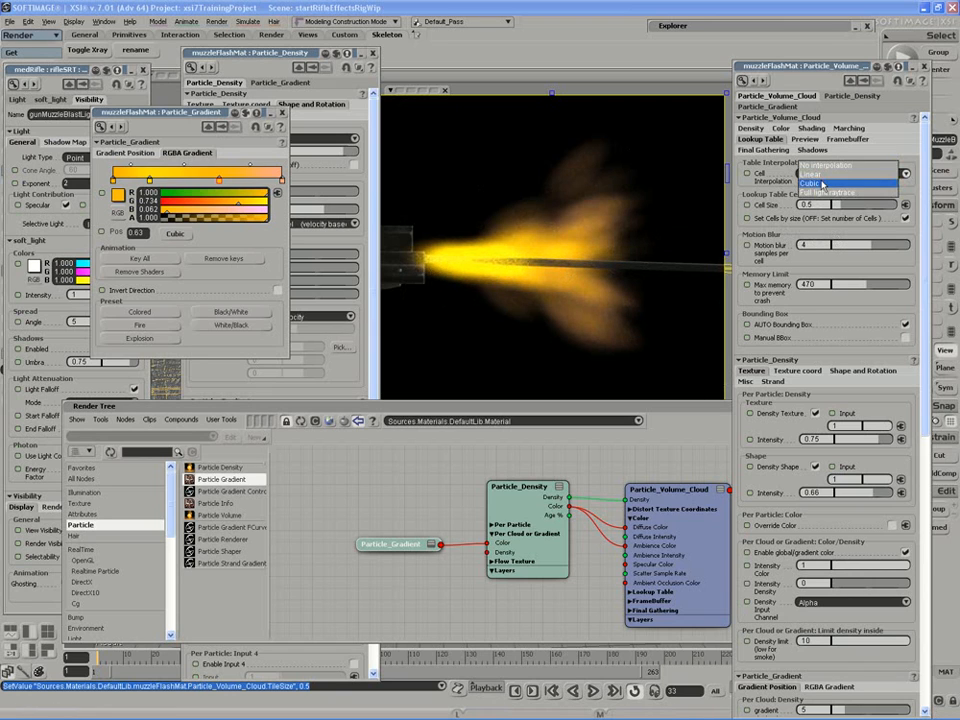
{"action": "left_click", "coordinate": [810, 182]}
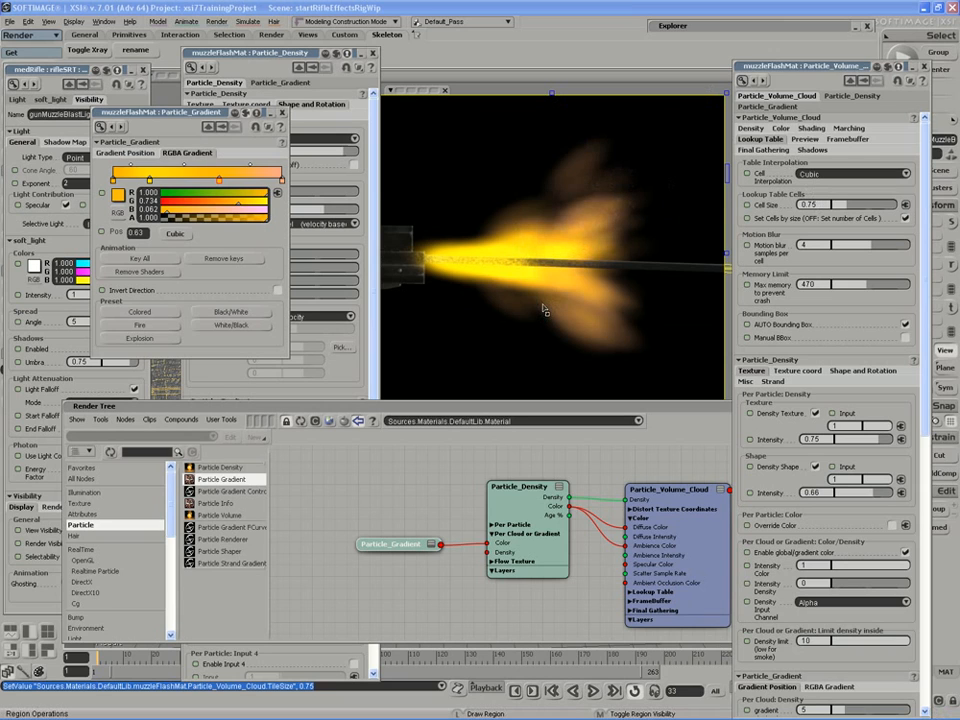
{"action": "mouse_move", "coordinate": [506, 362]}
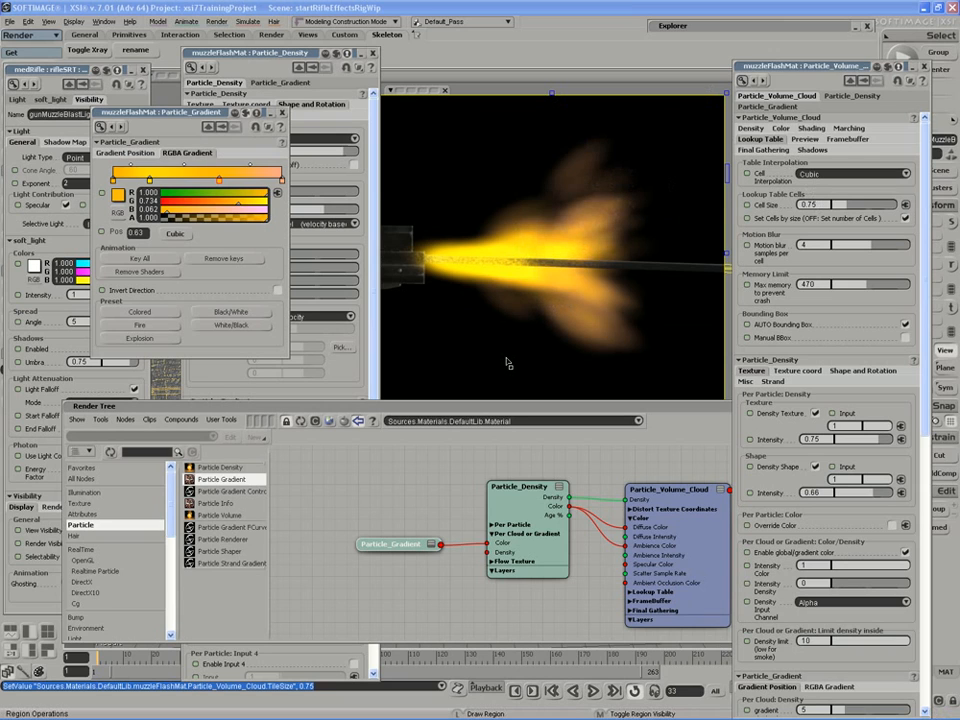